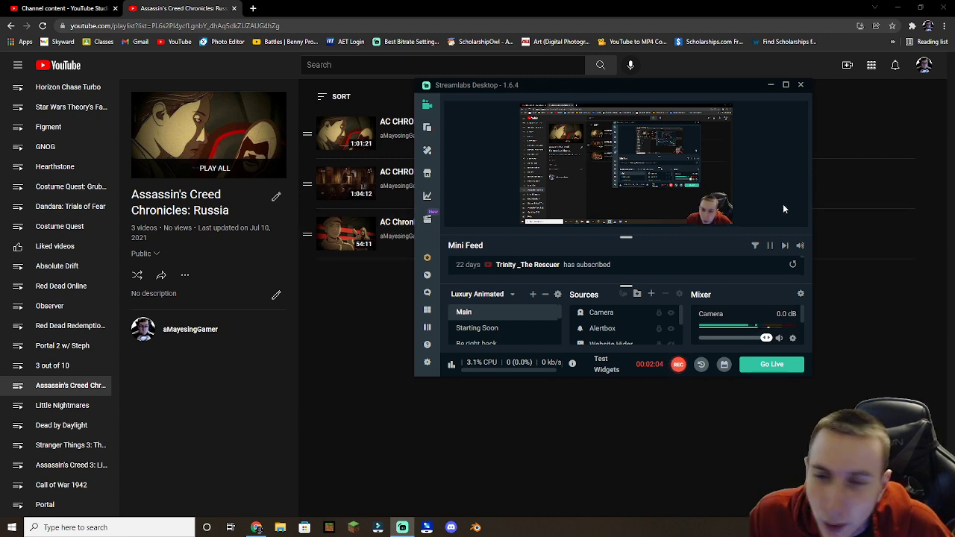
{"action": "mouse_move", "coordinate": [700, 305]}
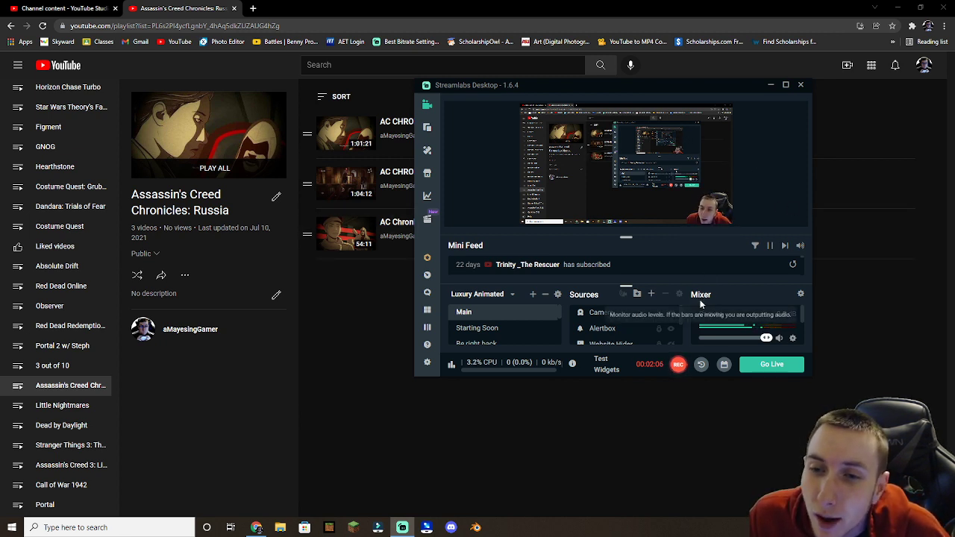